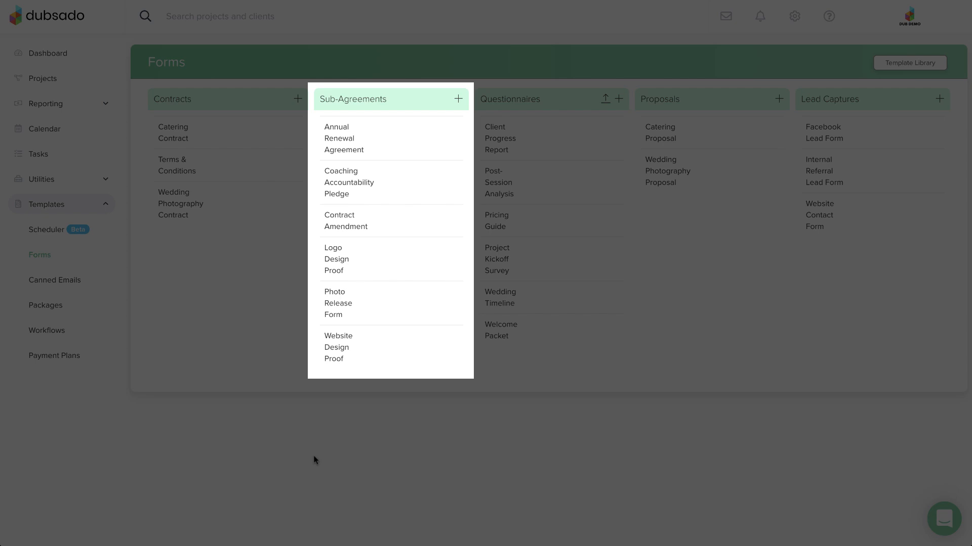
Preview the Photo Release Form sub-agreement and the Project Kickoff Survey questionnaire.
click(339, 303)
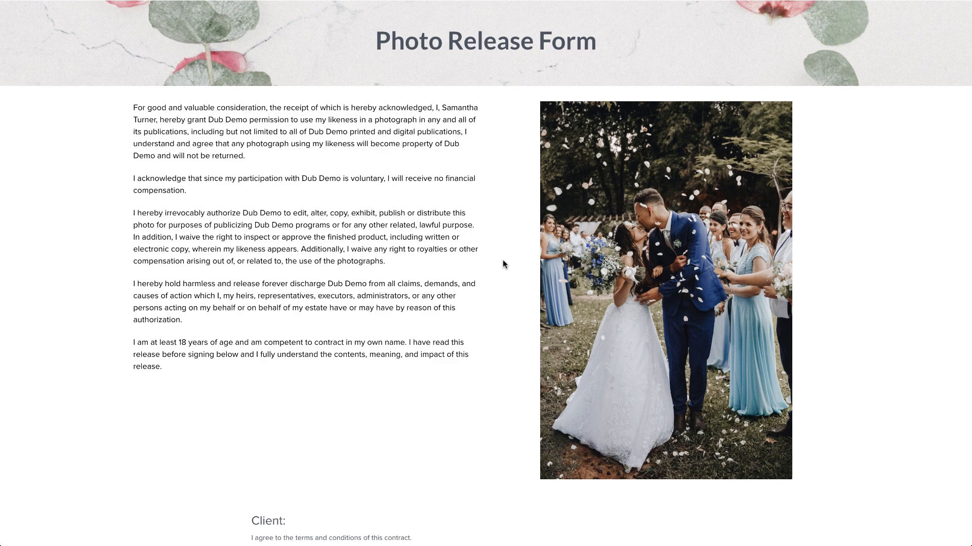
scroll(down, 3)
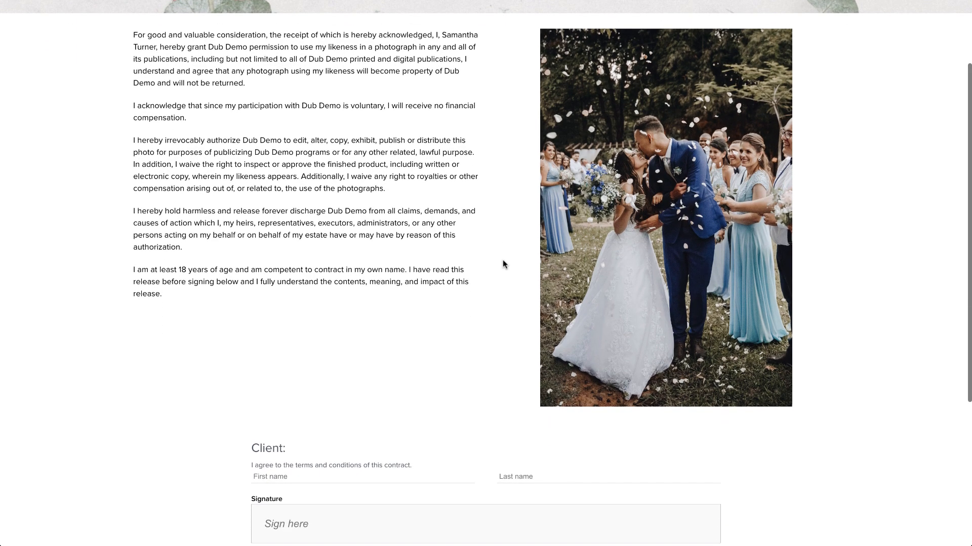
scroll(down, 3)
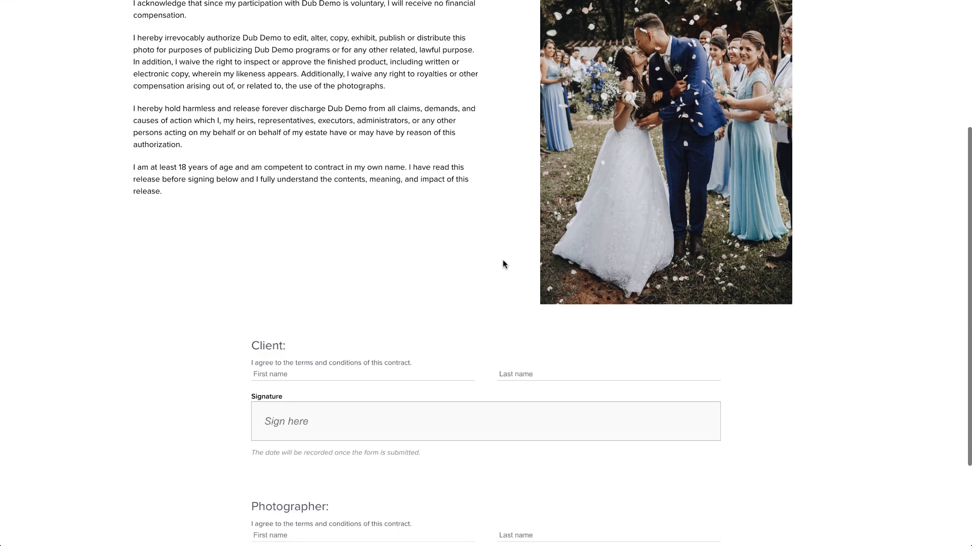
scroll(down, 3)
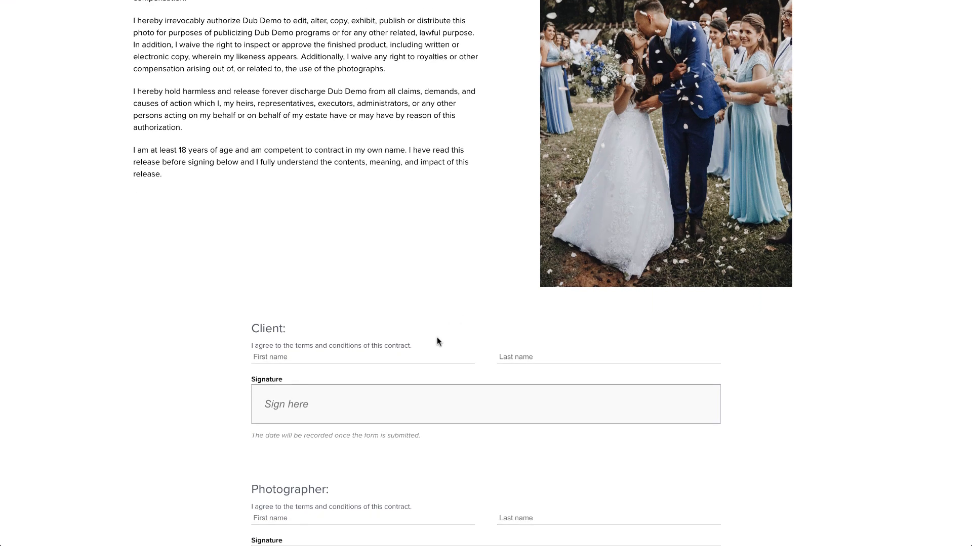
mouse_move(428, 353)
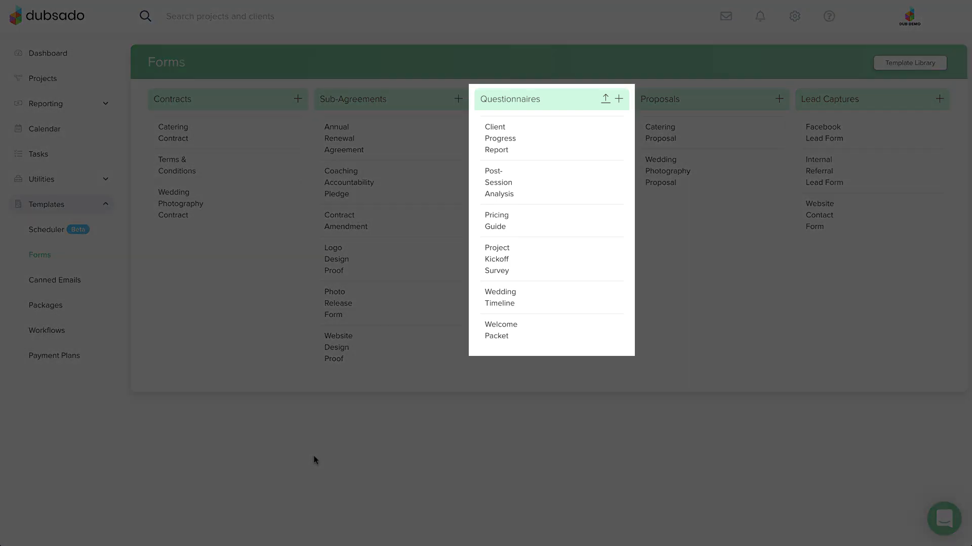
click(497, 259)
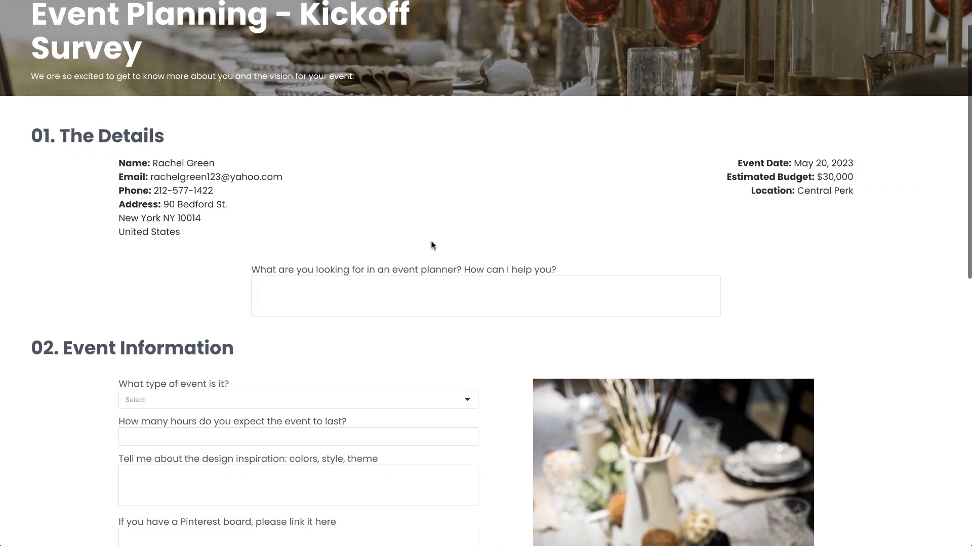
scroll(down, 3)
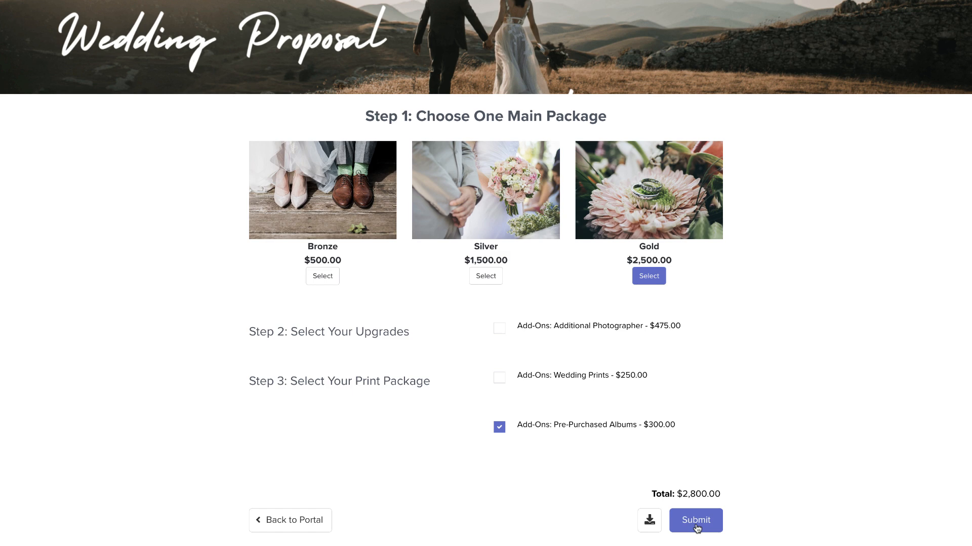
Submit the Gold proposal and review the $2,800 invoice with two $1,400 installments.
click(695, 520)
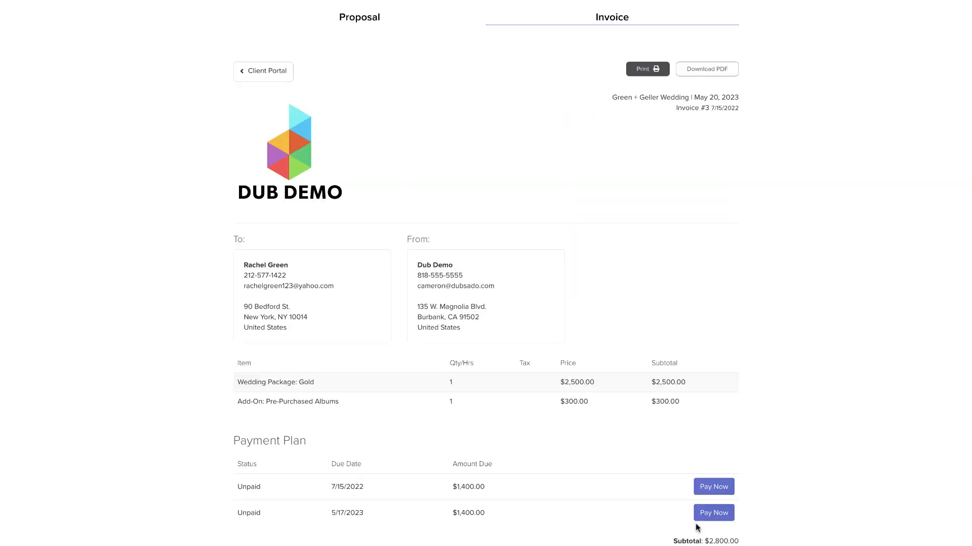
scroll(down, 3)
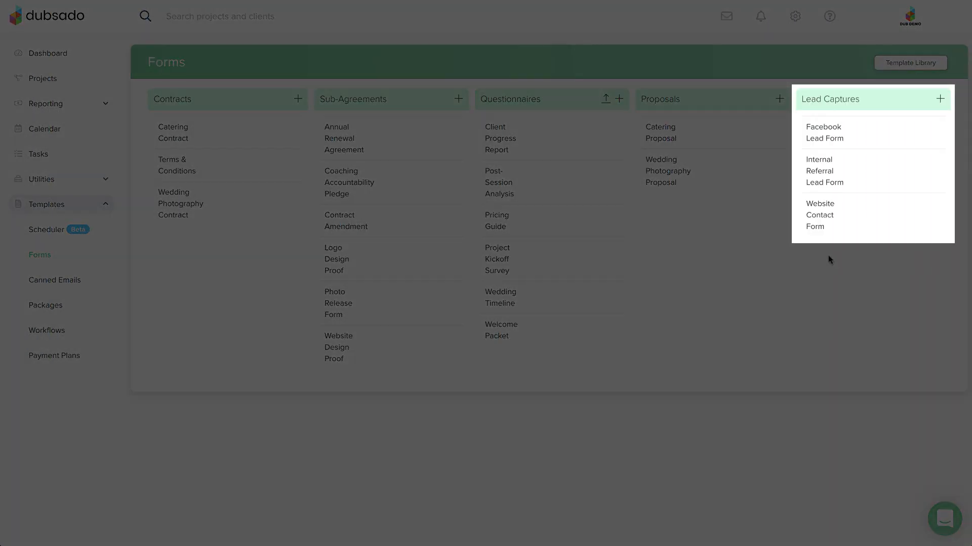
mouse_move(837, 248)
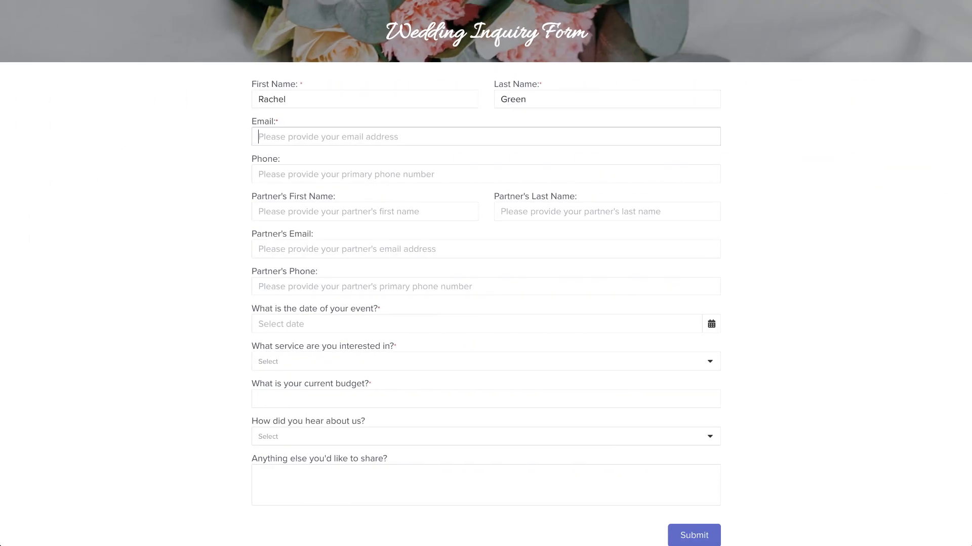
Fill the Website Contact Form lead capture with 'rachelgreen'.
text(rachelgreen)
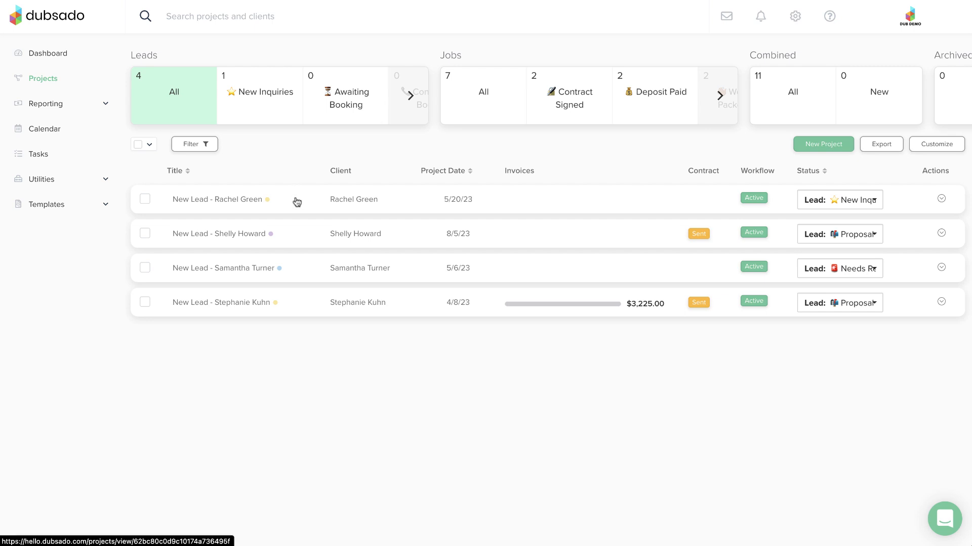
Open the new lead project and view its Wedding: Inquiry workflow.
click(216, 198)
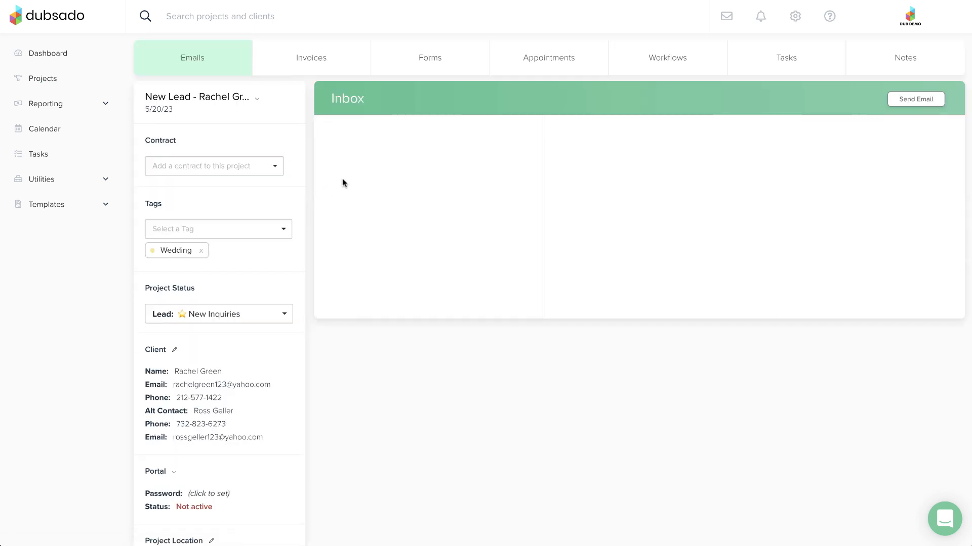
mouse_move(619, 64)
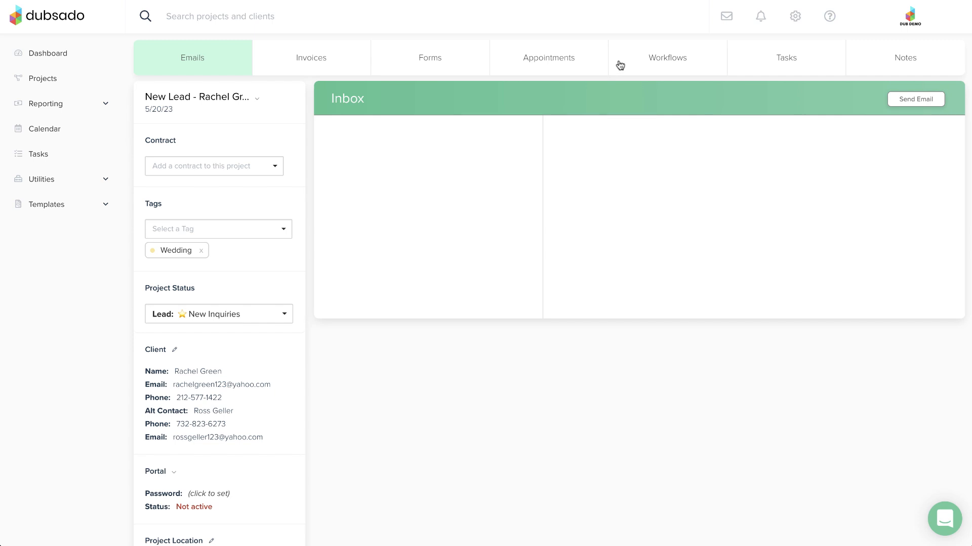
click(667, 57)
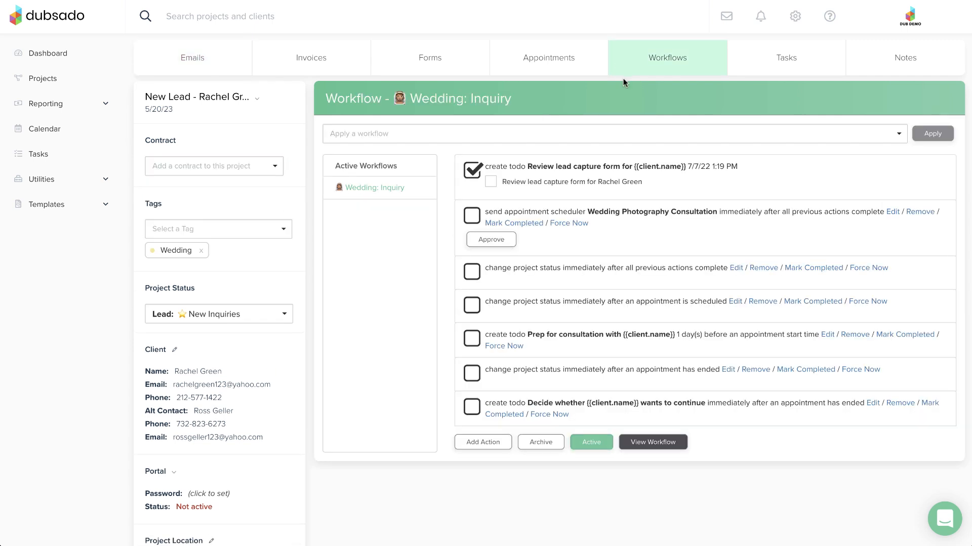
mouse_move(648, 190)
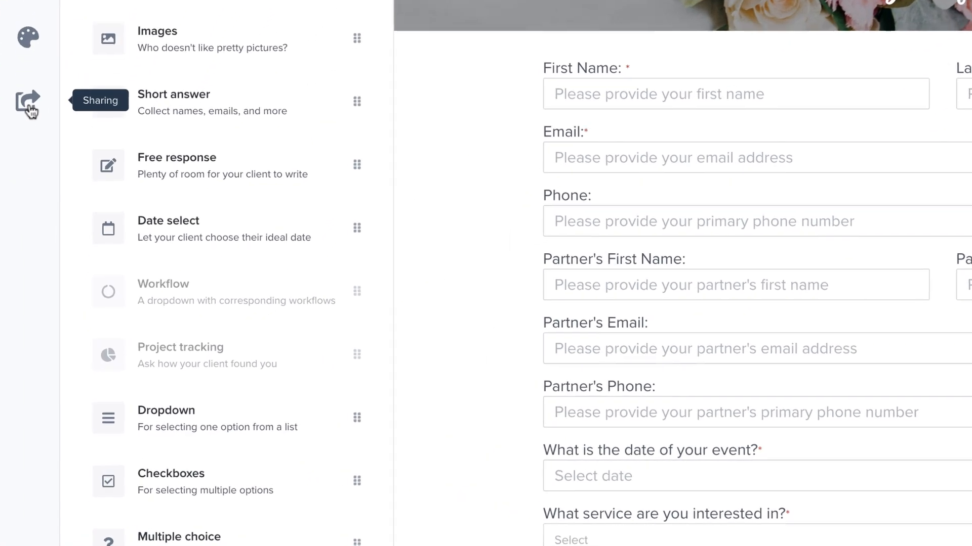
Show the Website Contact Form's embed code and direct link, then go back to all forms.
click(27, 103)
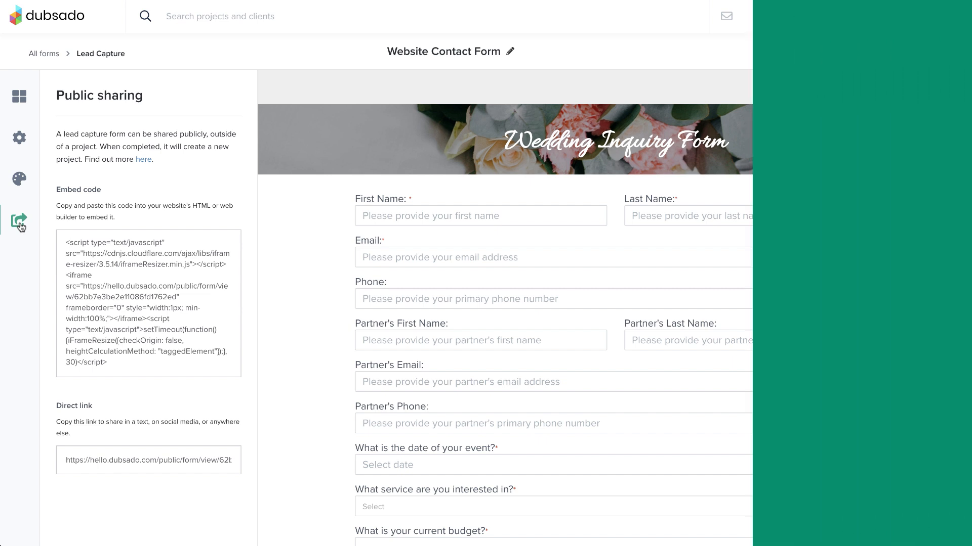
click(44, 53)
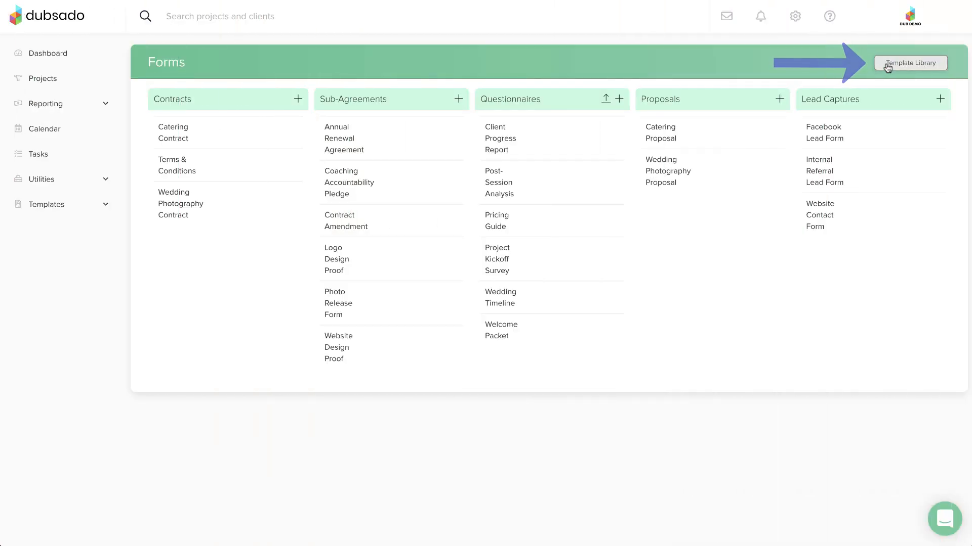
Browse the user-built proposal, questionnaire and contract template cards in the Template Library.
click(909, 62)
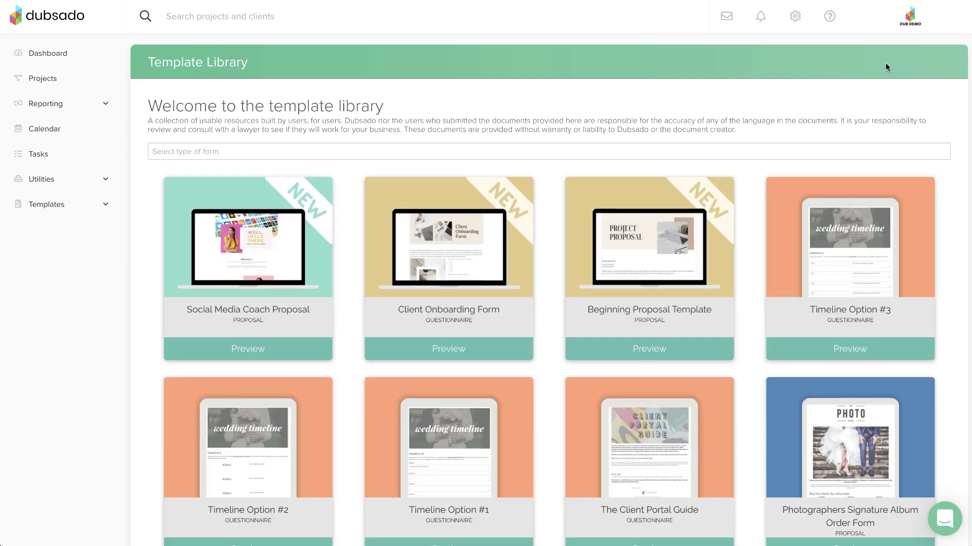
scroll(down, 3)
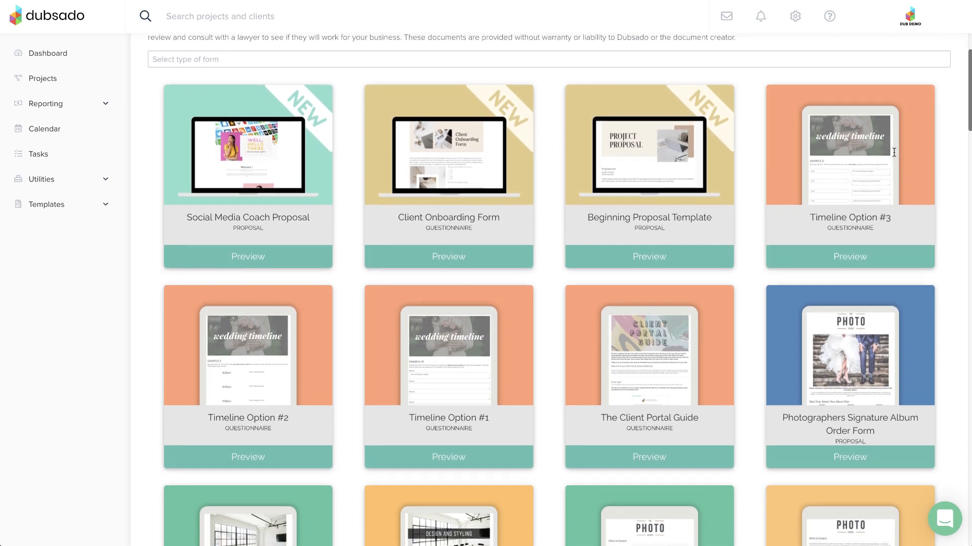
scroll(down, 3)
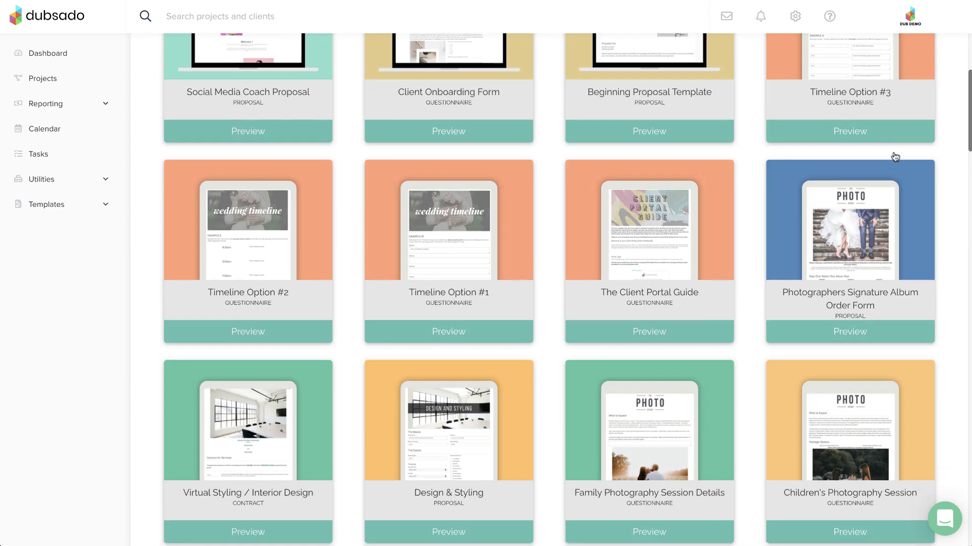